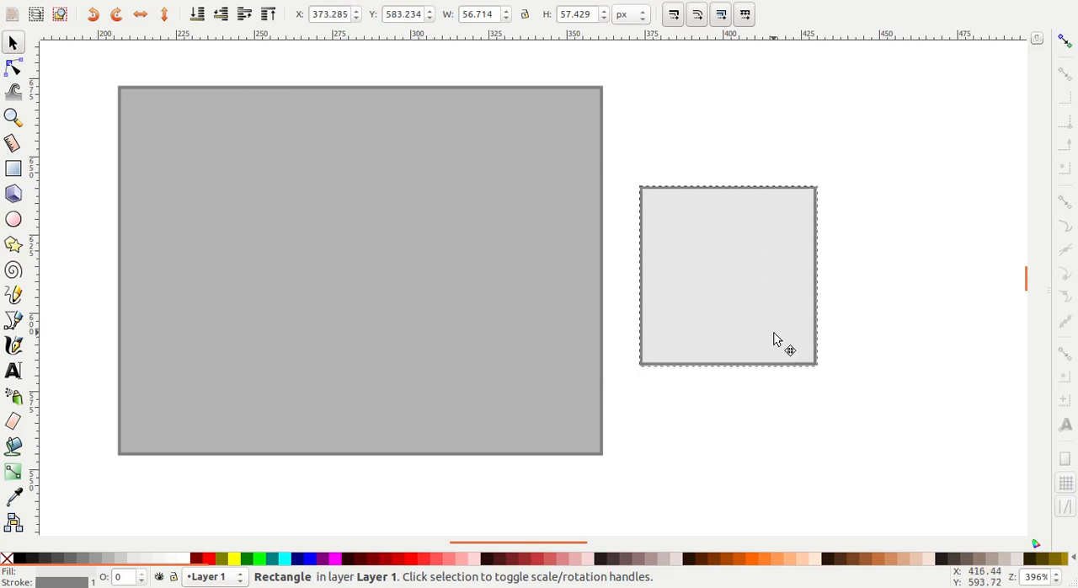
# - Select the small light grey square and move it inside the large rectangle's upper-left area
pyautogui.click(724, 295)
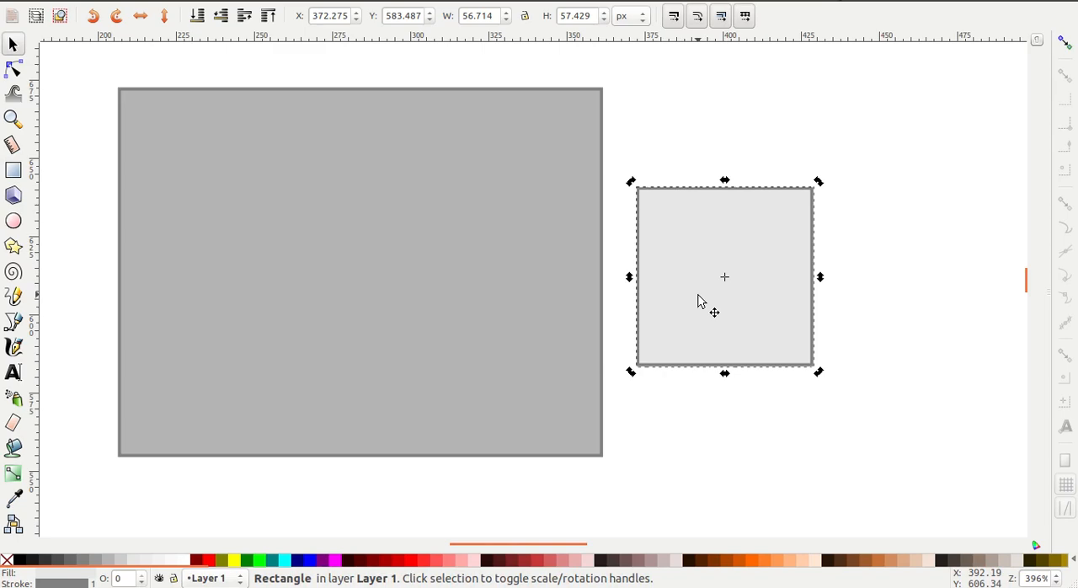
pyautogui.moveTo(724, 276); pyautogui.dragTo(320, 263)
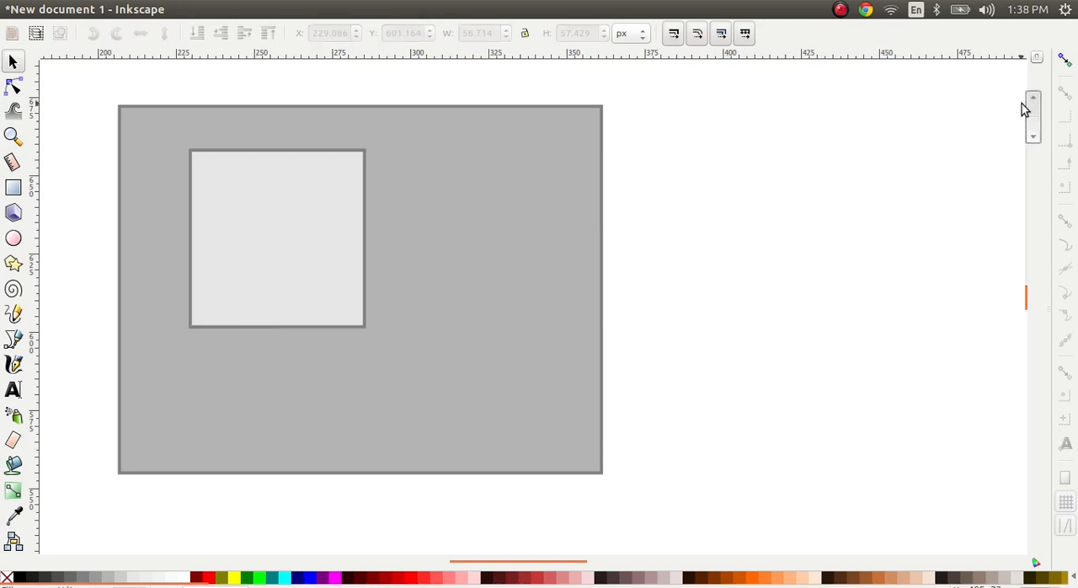
pyautogui.moveTo(1065, 60)
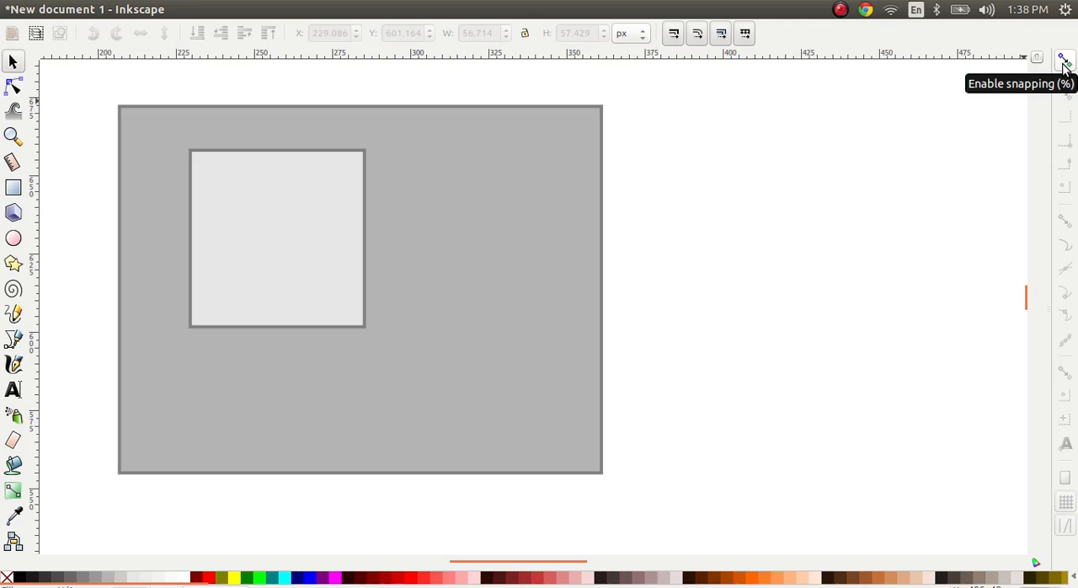
# - Turn on snapping from the snap controls bar
pyautogui.click(1065, 61)
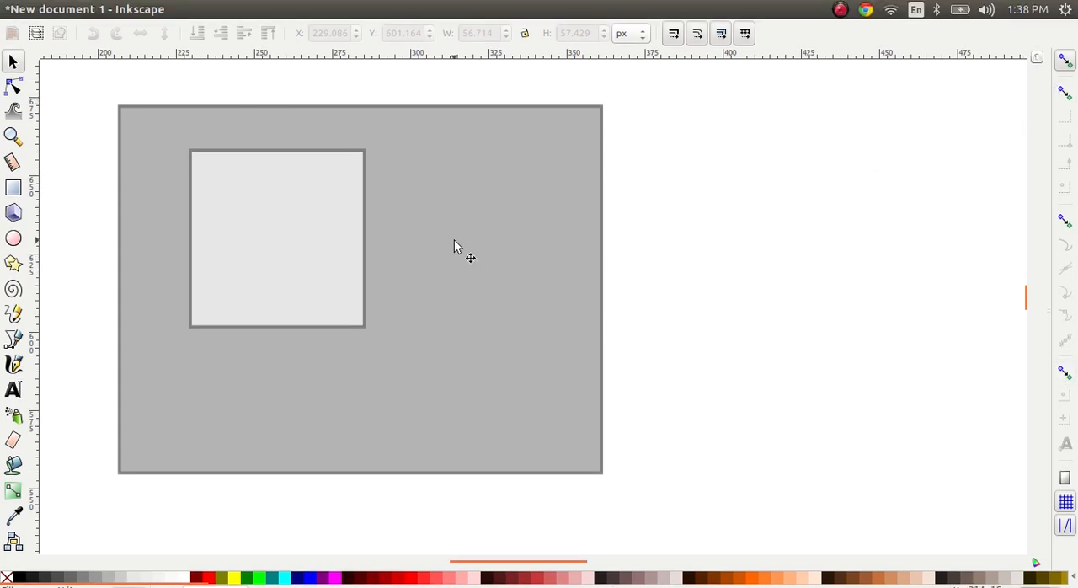
pyautogui.moveTo(458, 210)
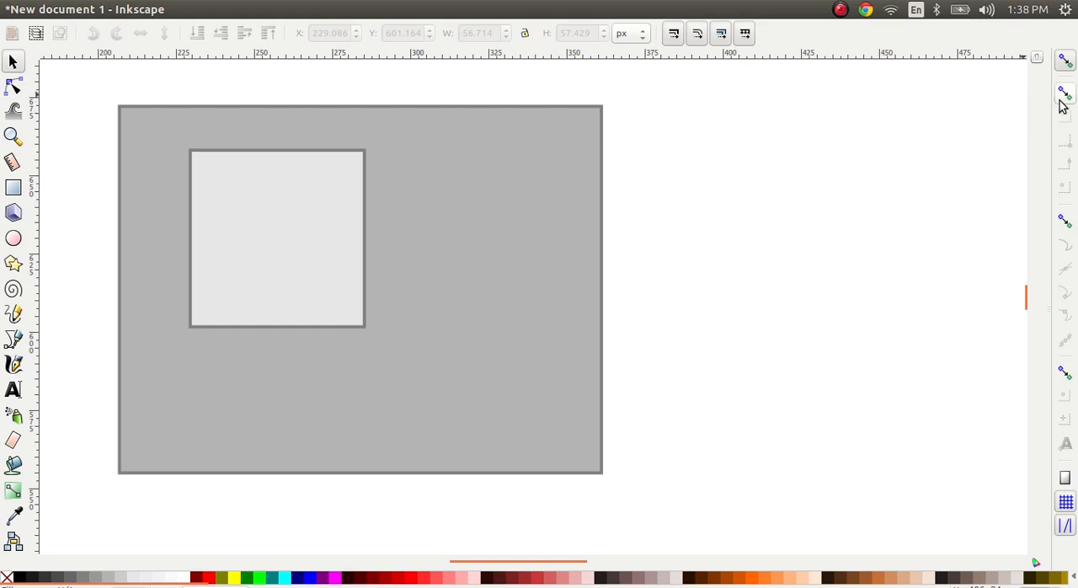
pyautogui.moveTo(1065, 93)
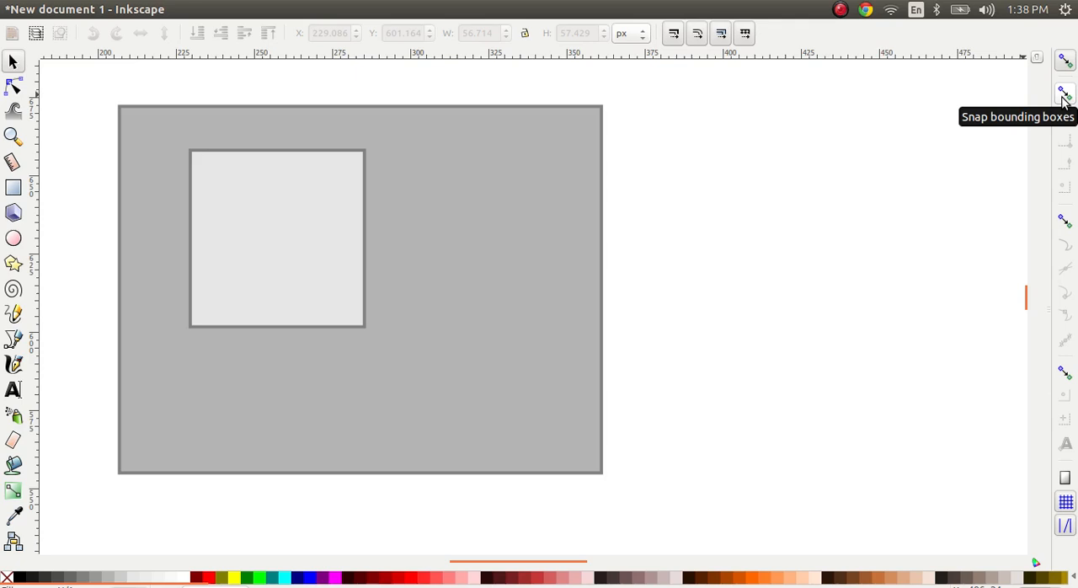
pyautogui.moveTo(1064, 118)
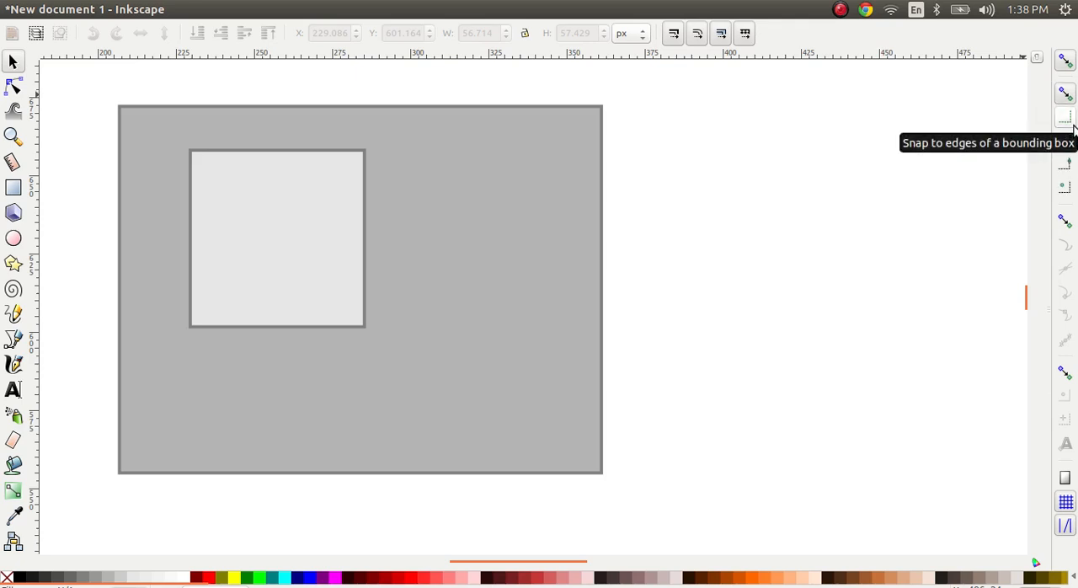
pyautogui.moveTo(1066, 132)
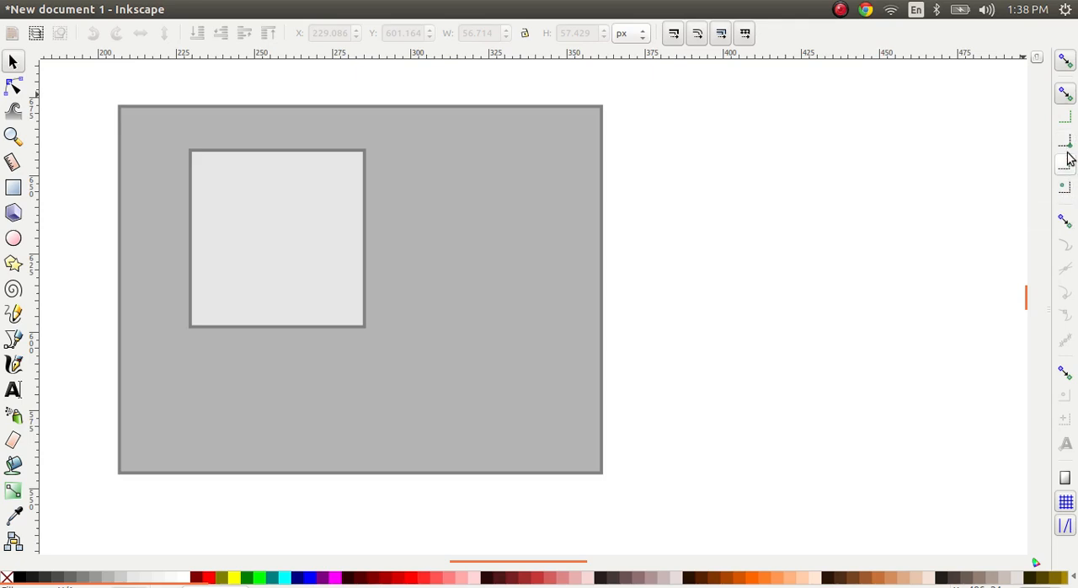
pyautogui.moveTo(1065, 142)
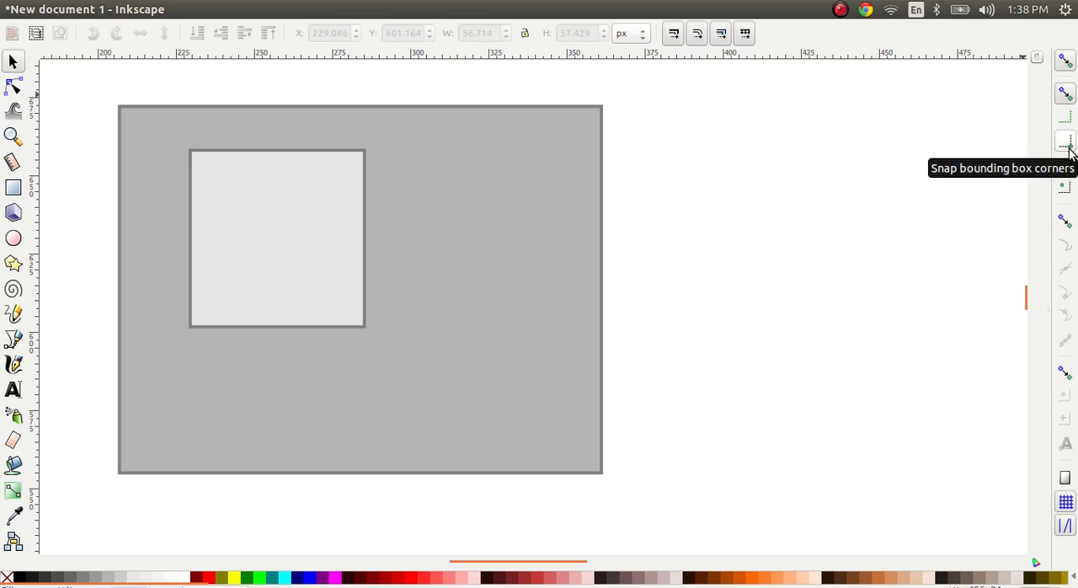
pyautogui.moveTo(350, 268)
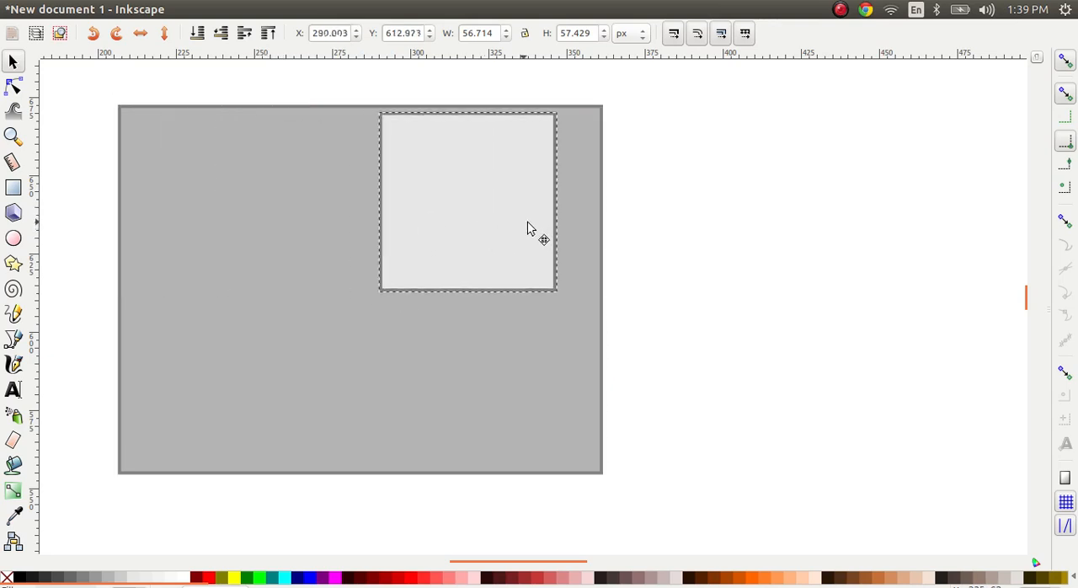
# - Snap the small square snugly into the large rectangle's top-right corner
pyautogui.moveTo(542, 240); pyautogui.dragTo(528, 199)
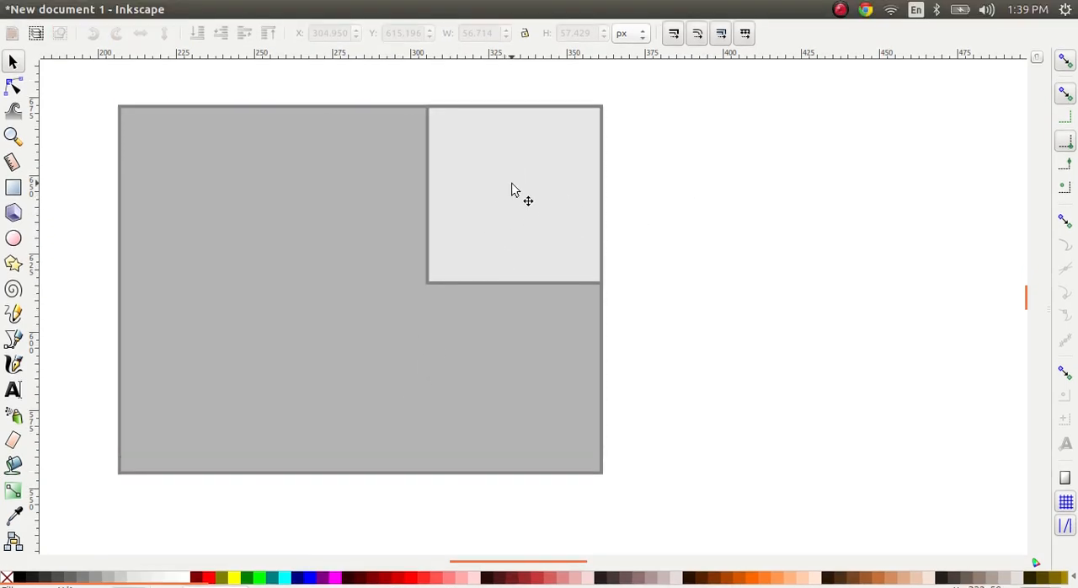
pyautogui.moveTo(458, 239)
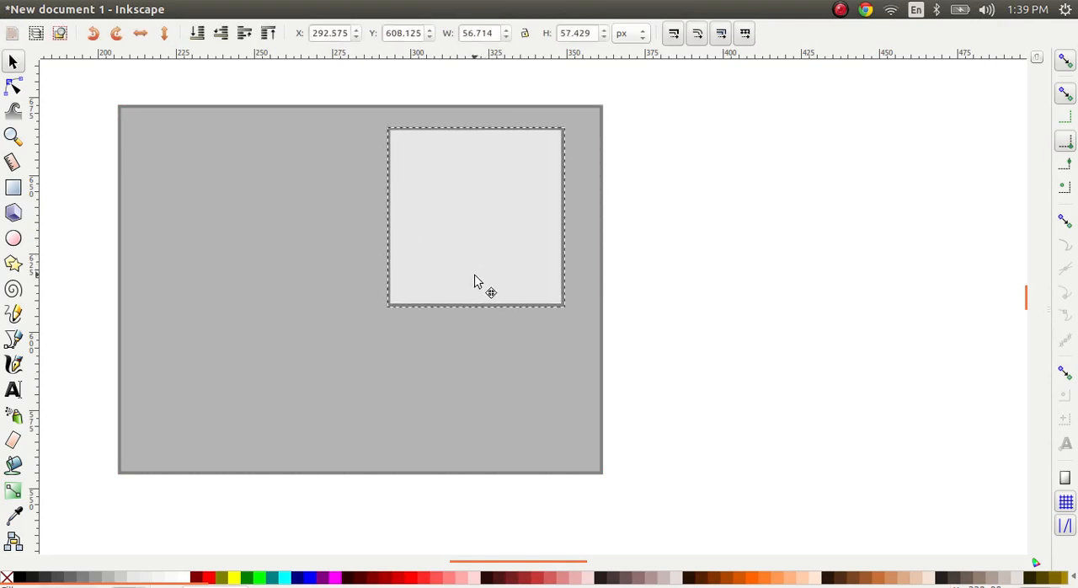
# - Toggle a bounding-box snap option and slide the square along the large rectangle's top edge
pyautogui.click(475, 216)
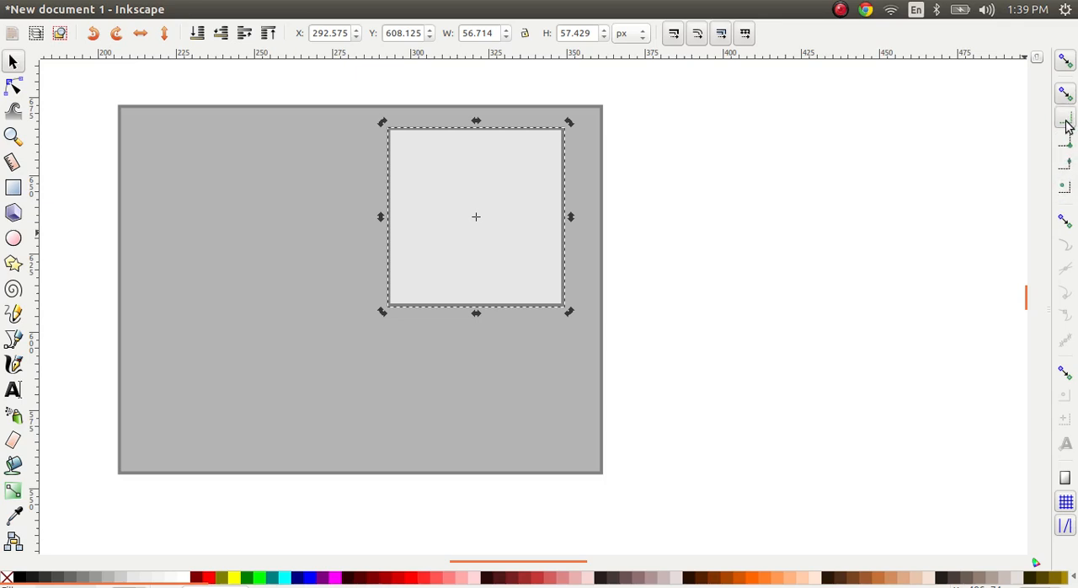
pyautogui.moveTo(1020, 153)
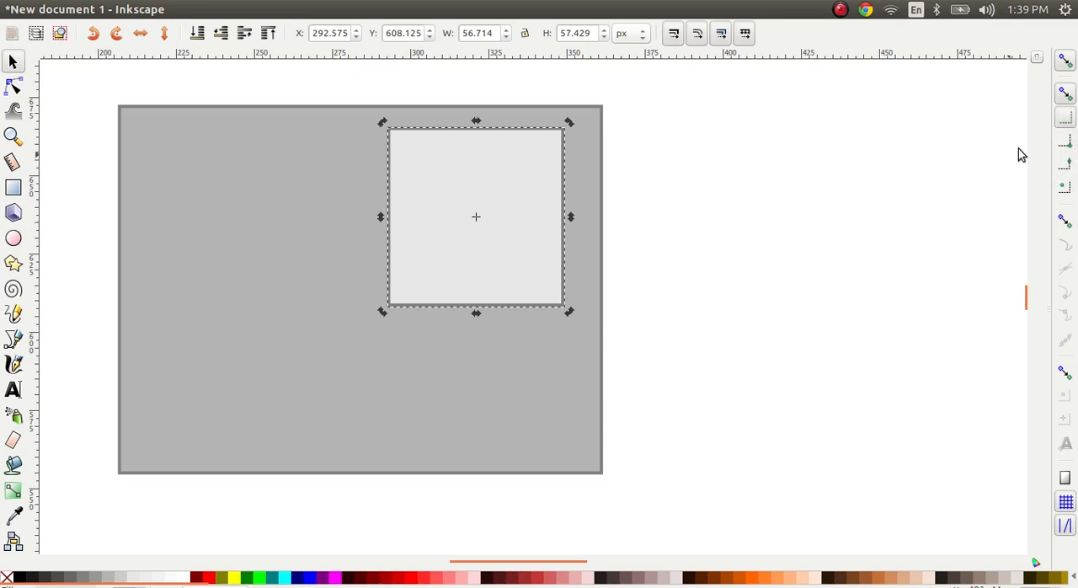
pyautogui.moveTo(1065, 118)
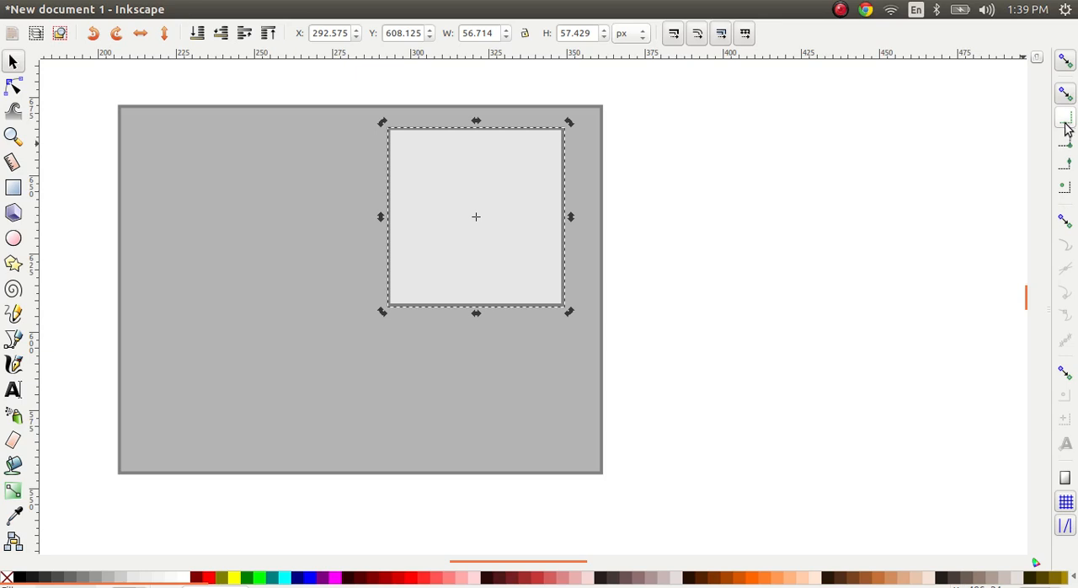
pyautogui.moveTo(1064, 118)
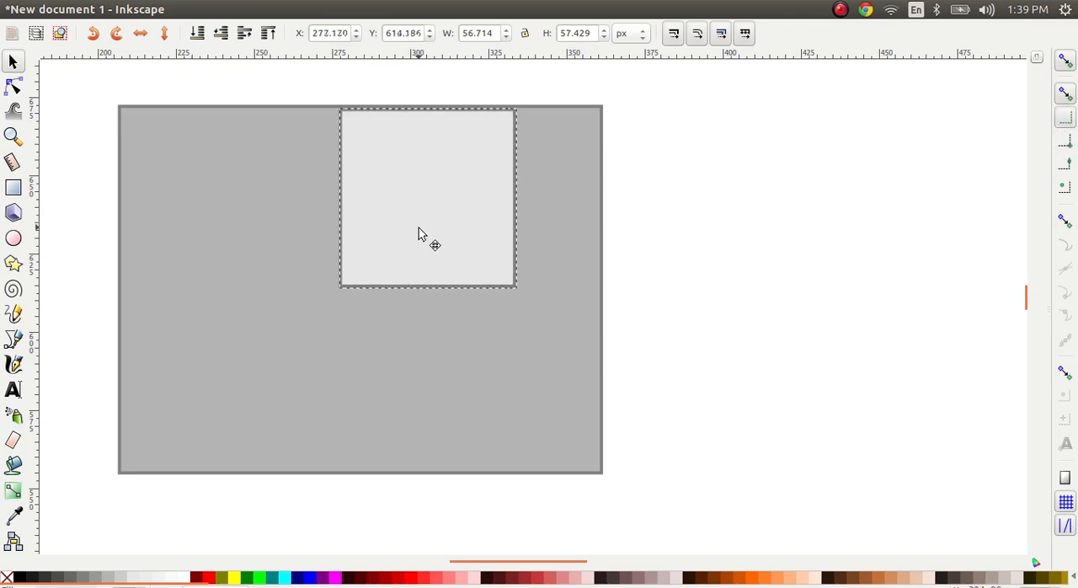
pyautogui.moveTo(421, 244); pyautogui.dragTo(461, 266)
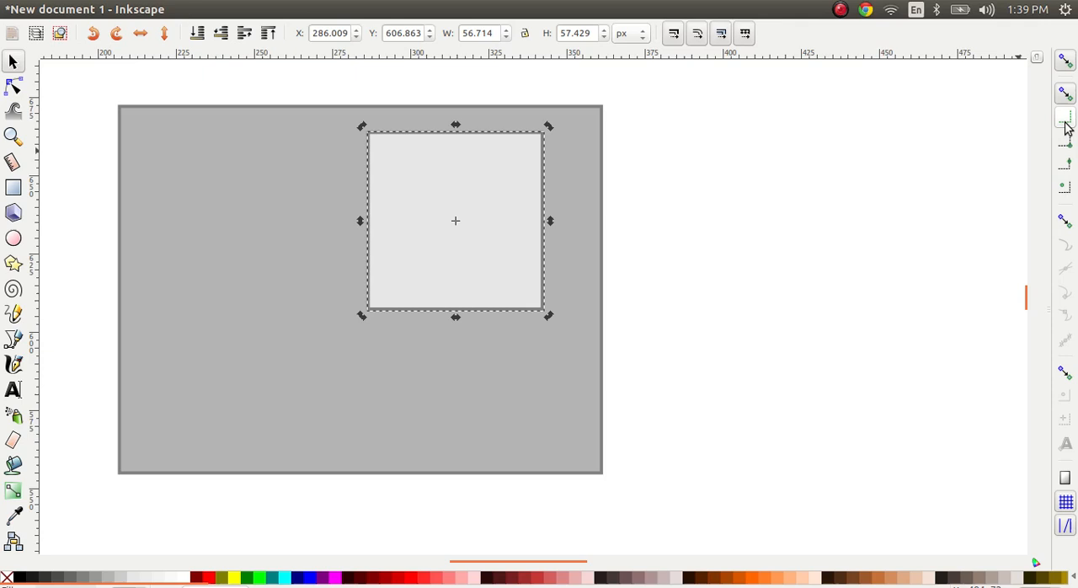
pyautogui.moveTo(1066, 165)
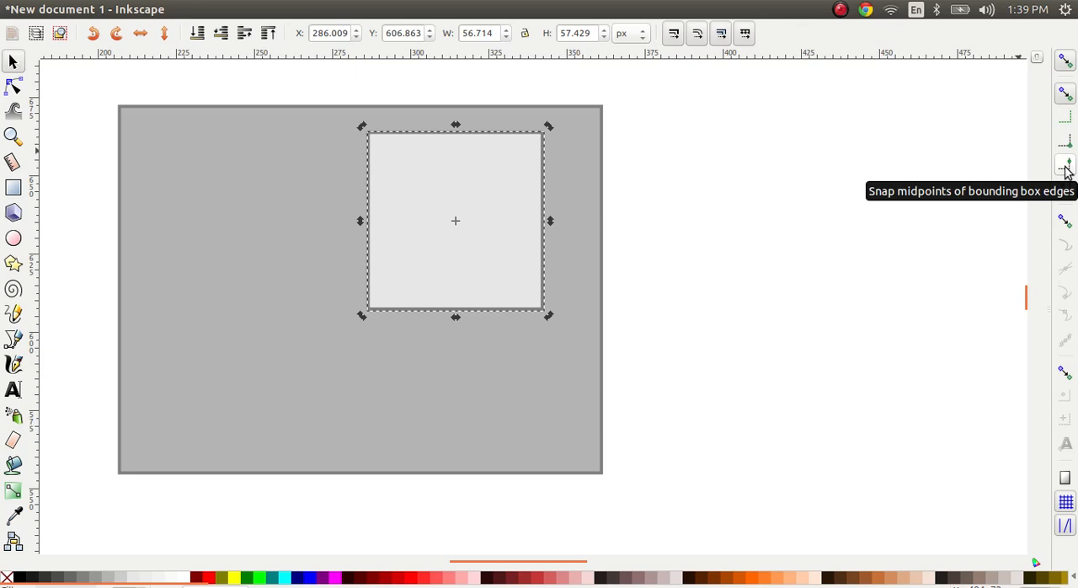
pyautogui.moveTo(475, 229)
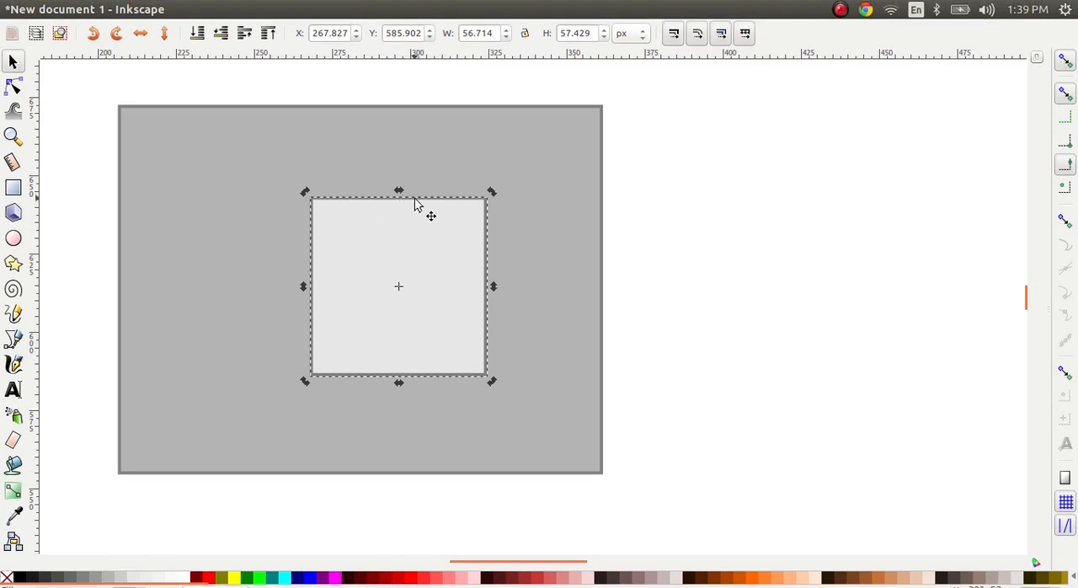
pyautogui.moveTo(408, 229)
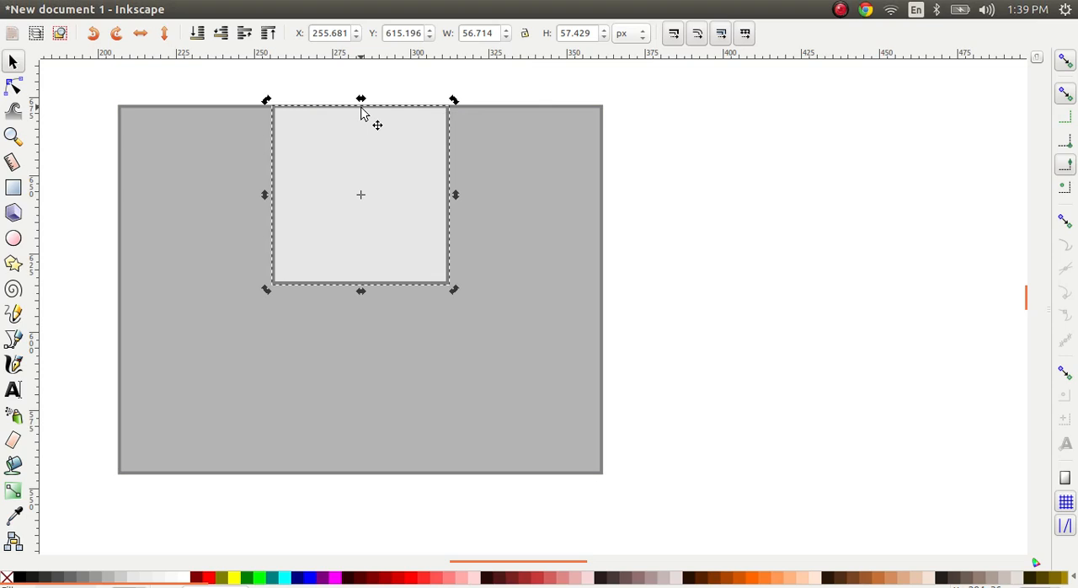
# - Push the square against the rectangle's top edge, then bring it back to the upper-middle area
pyautogui.moveTo(360, 195); pyautogui.dragTo(492, 211)
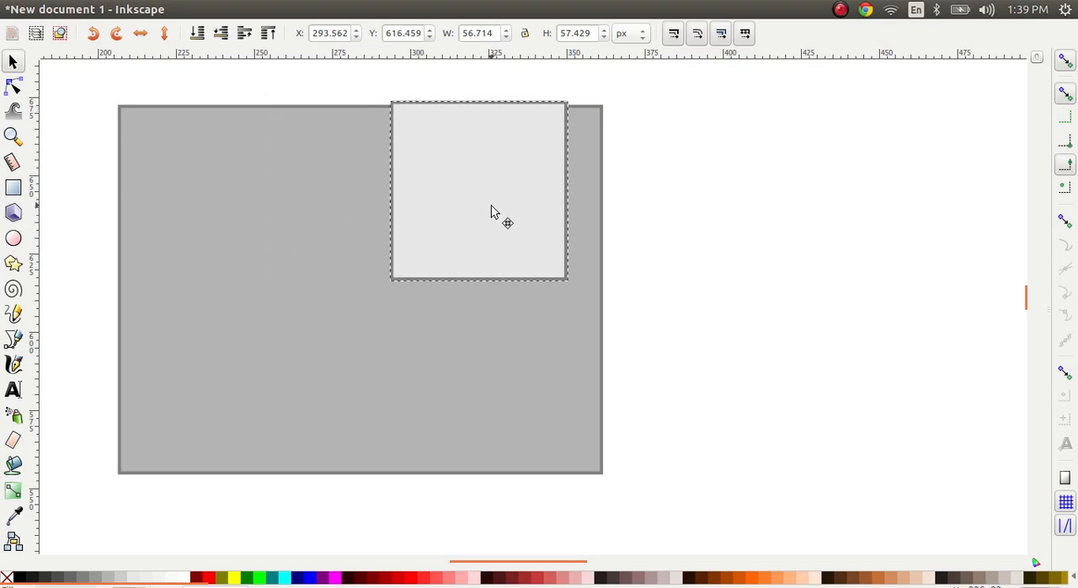
pyautogui.moveTo(495, 212); pyautogui.dragTo(482, 266)
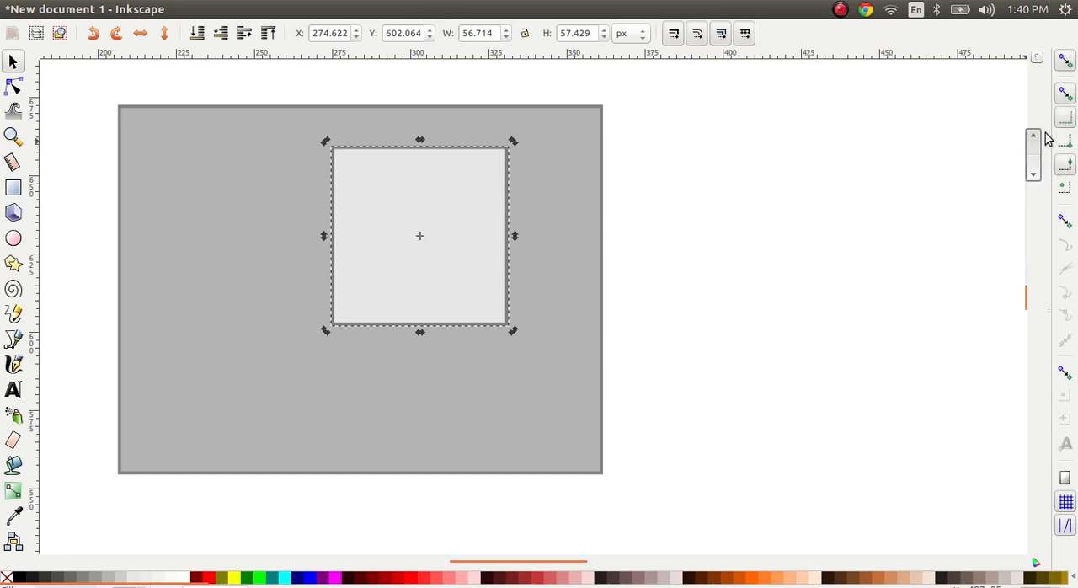
# - Move the square down toward the centre of the large rectangle
pyautogui.moveTo(419, 236); pyautogui.dragTo(491, 194)
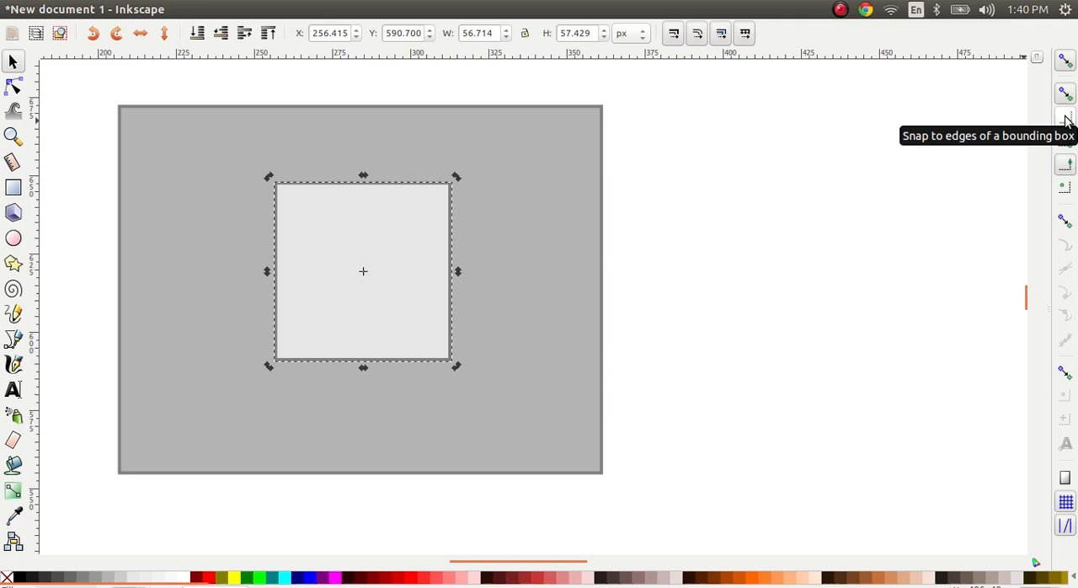
pyautogui.moveTo(1065, 164)
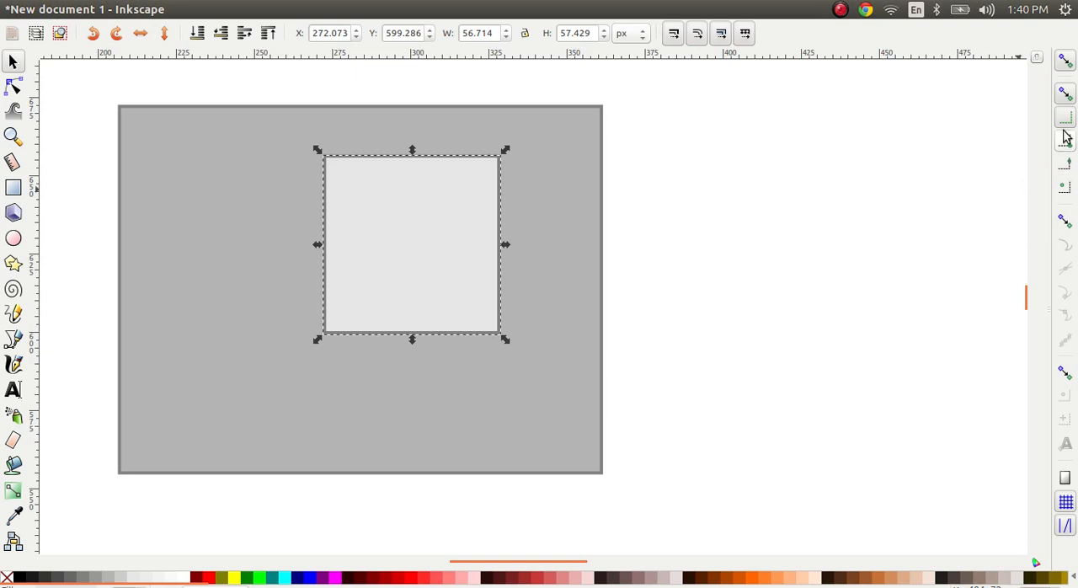
pyautogui.moveTo(1064, 190)
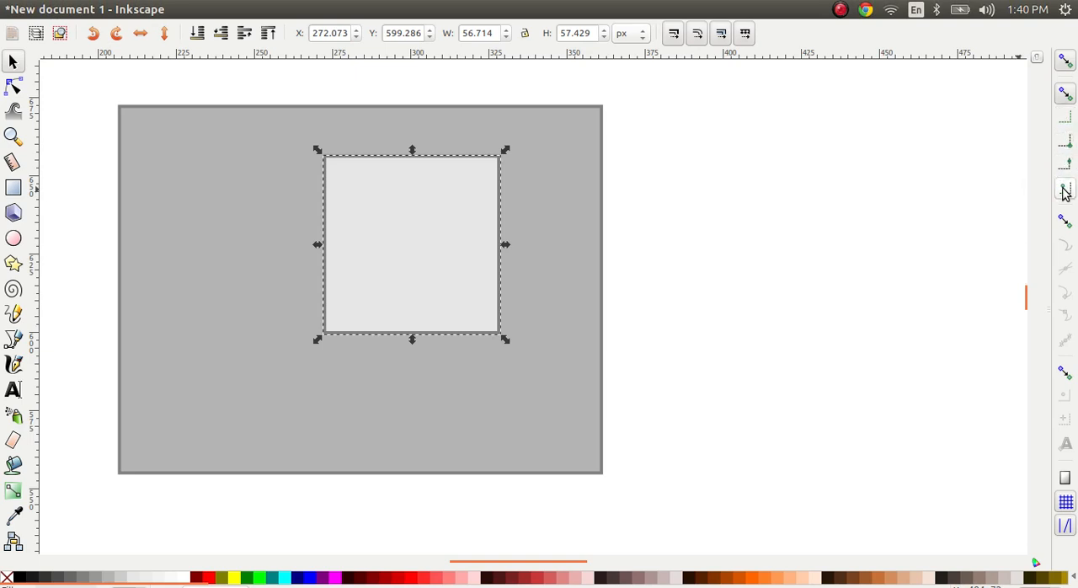
pyautogui.moveTo(1065, 189)
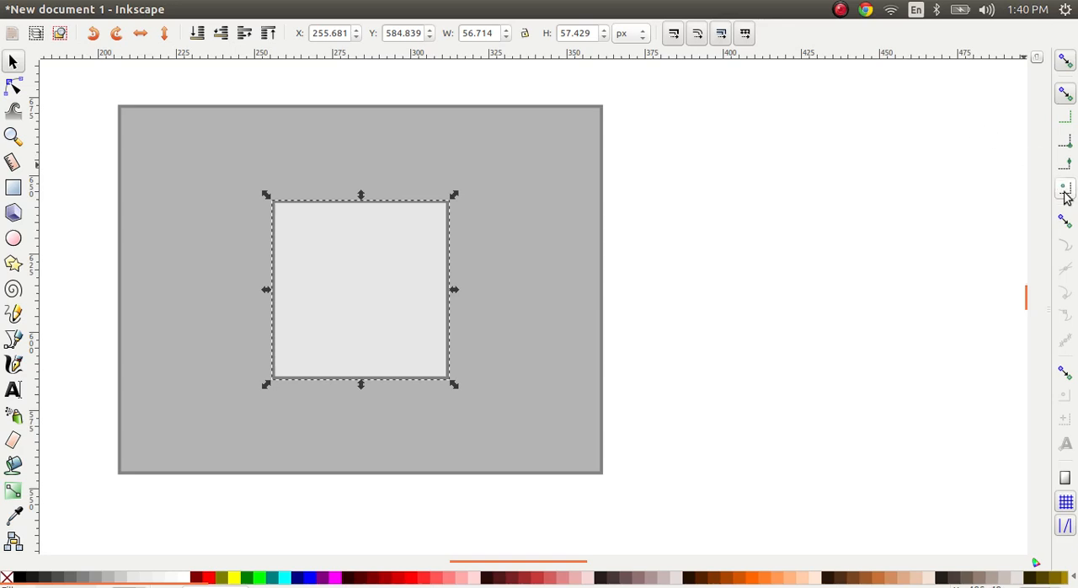
pyautogui.moveTo(1060, 152)
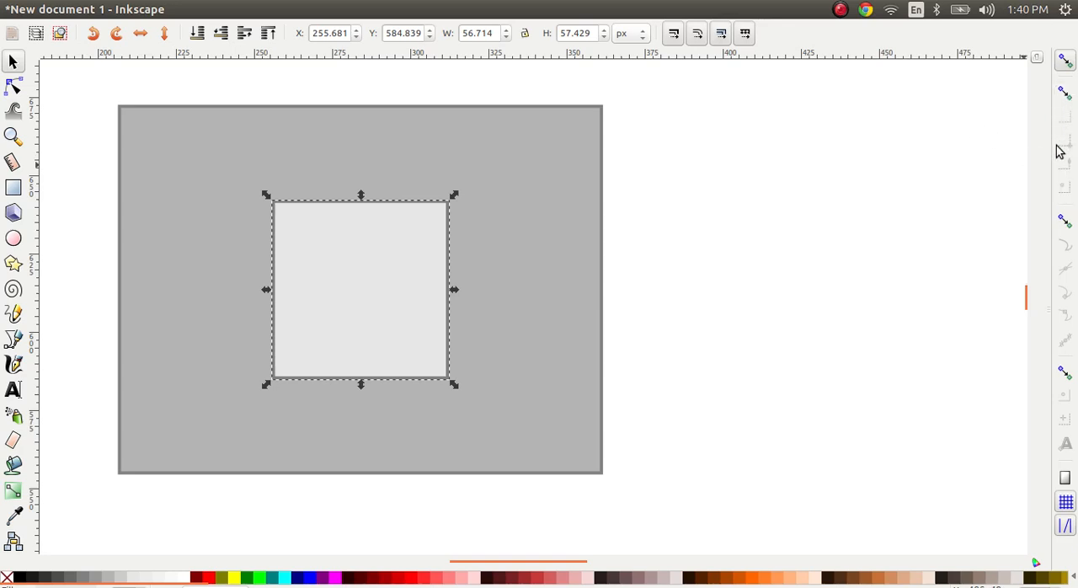
pyautogui.moveTo(355, 185)
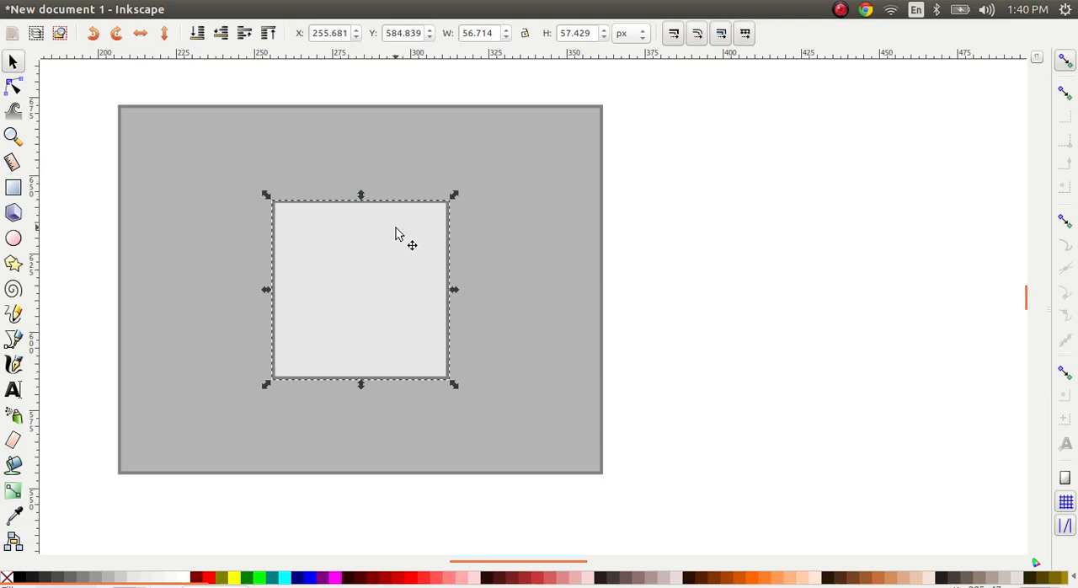
pyautogui.moveTo(609, 278)
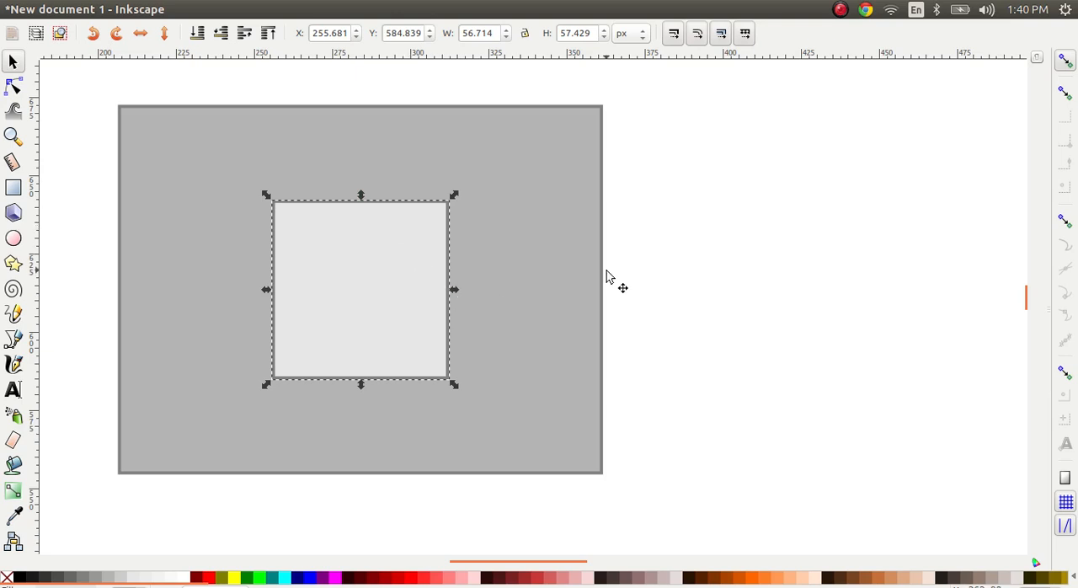
pyautogui.click(738, 283)
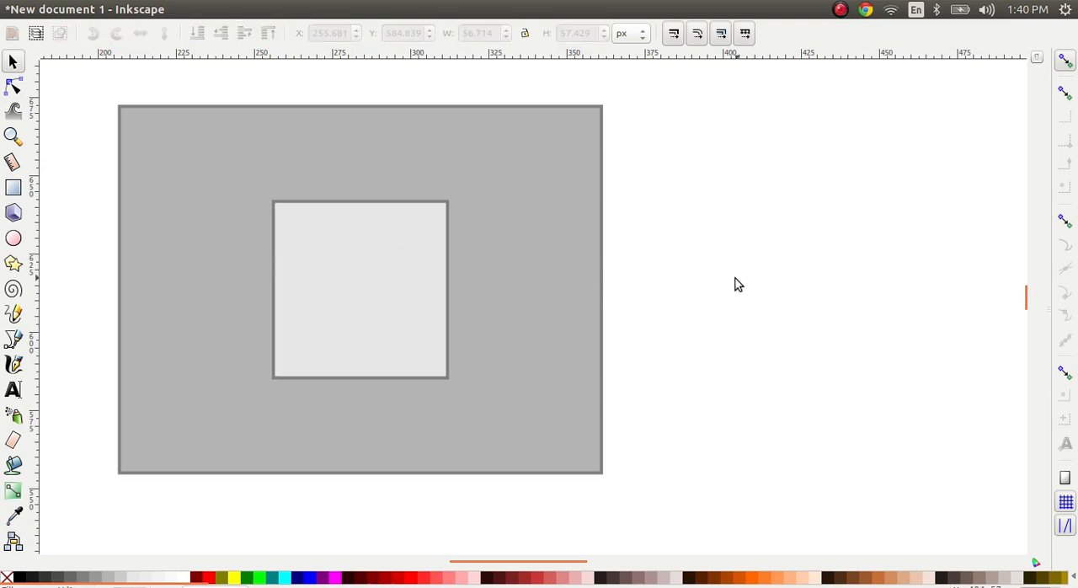